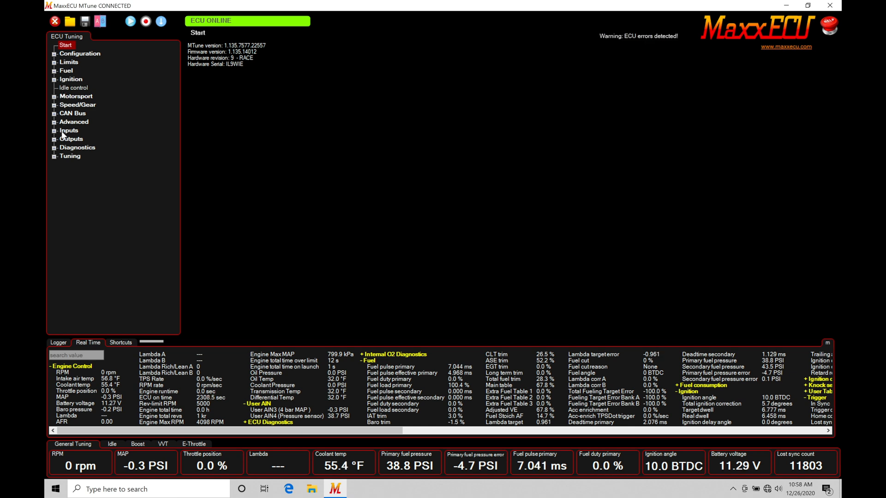
Expand the Inputs branch of the ECU Tuning tree to reveal its settings pages.
{"action": "left_click", "coordinate": [53, 130]}
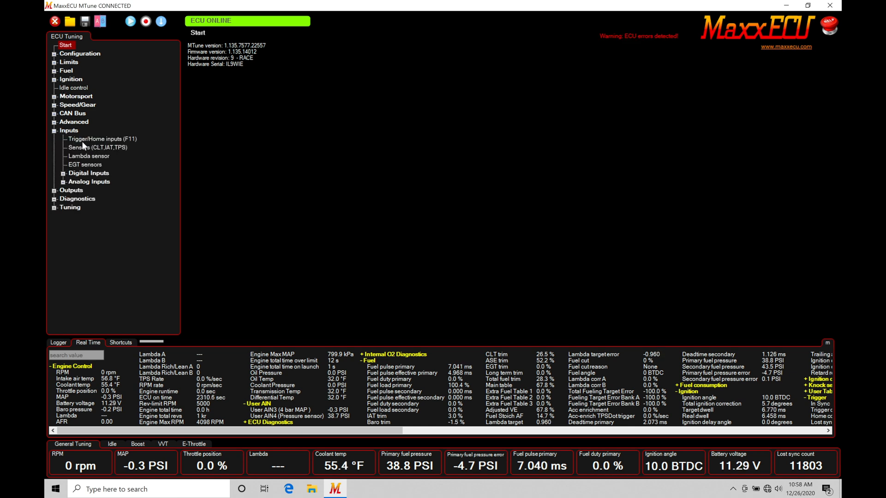
Show the Trigger/Home inputs page with its digital falling-edge trigger and 60-2 decoder.
{"action": "left_click", "coordinate": [96, 139]}
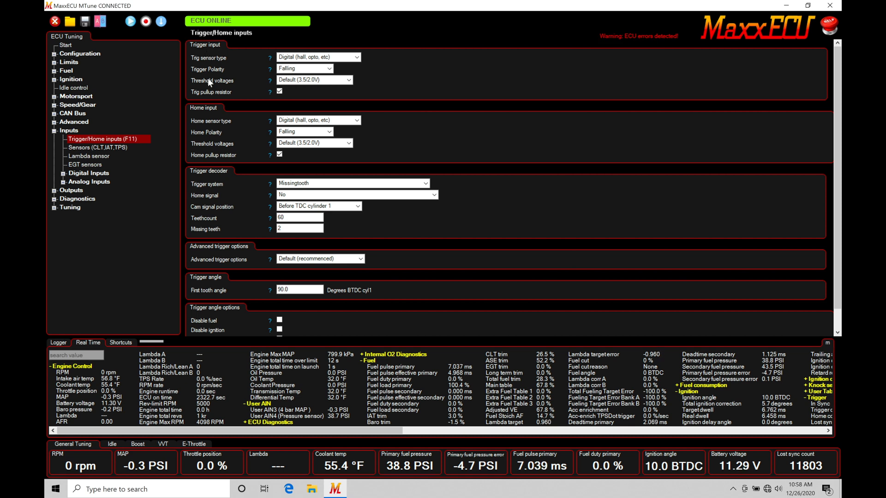
{"action": "mouse_move", "coordinate": [192, 119]}
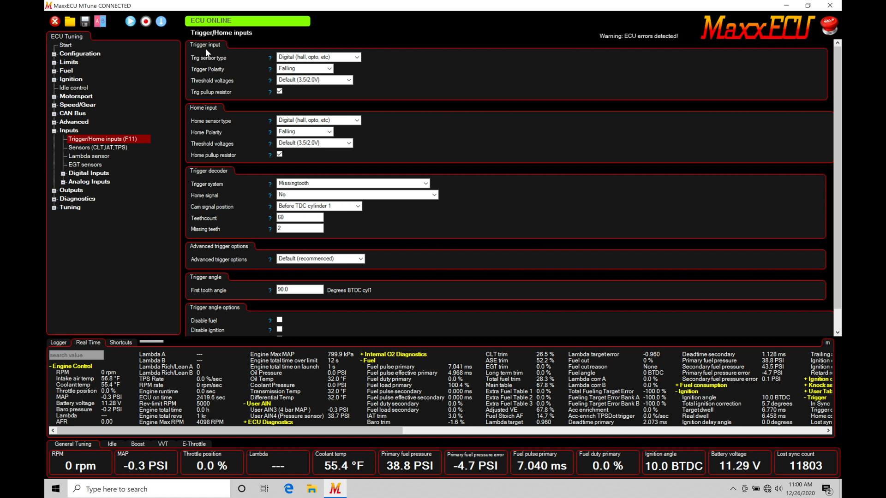
{"action": "mouse_move", "coordinate": [203, 125]}
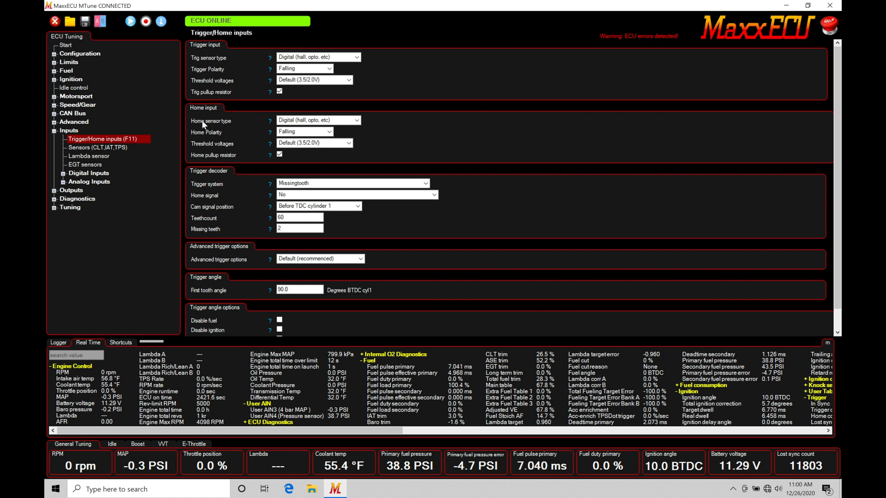